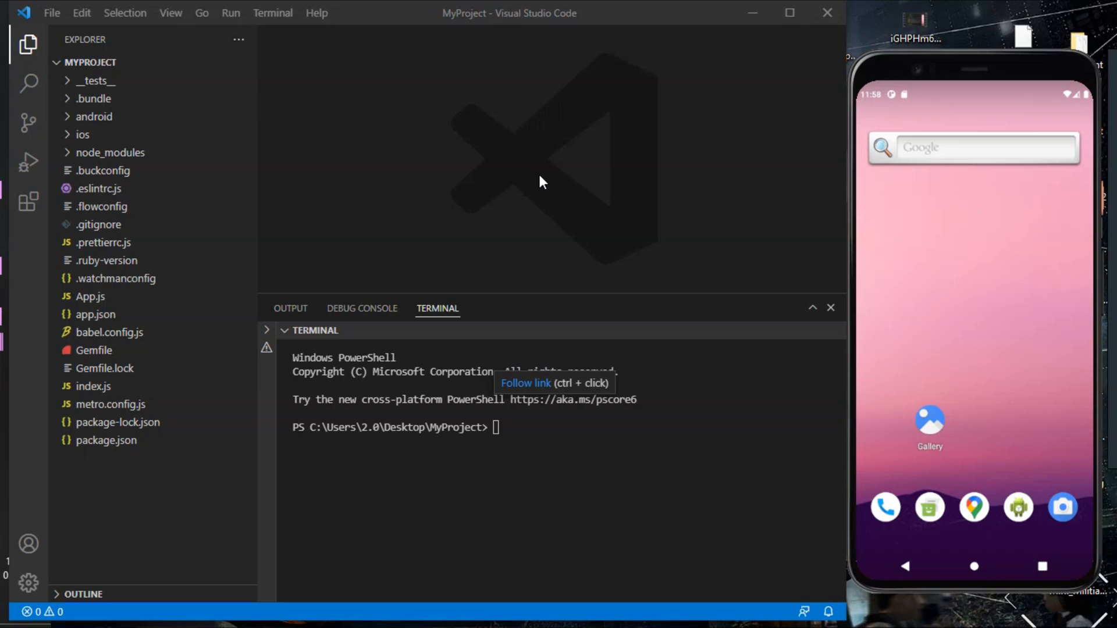
mouse_move(417, 220)
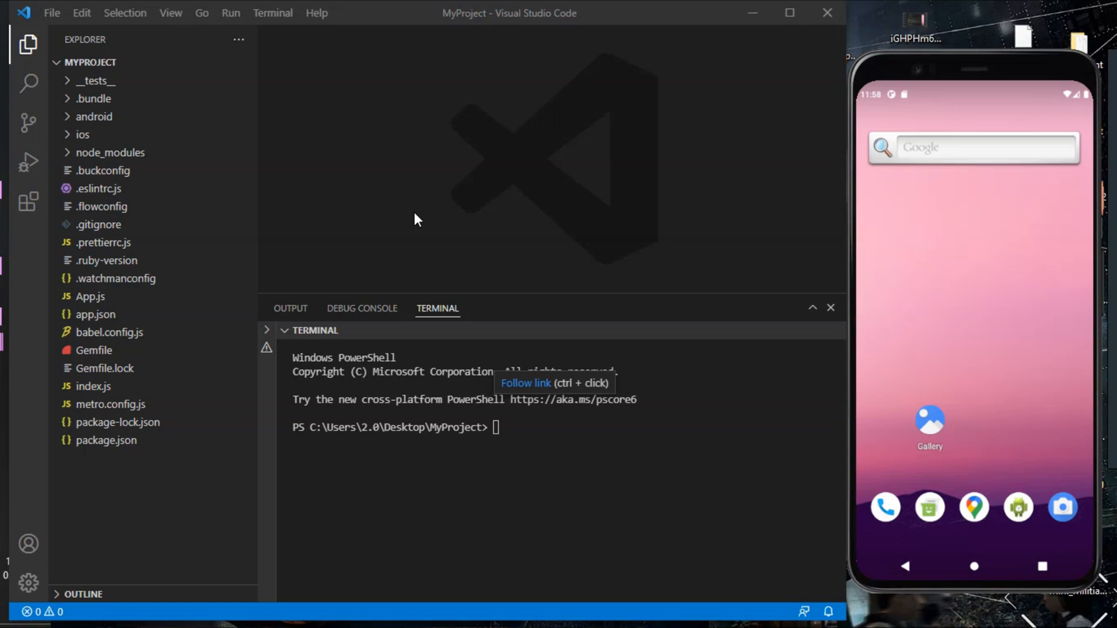
mouse_move(456, 284)
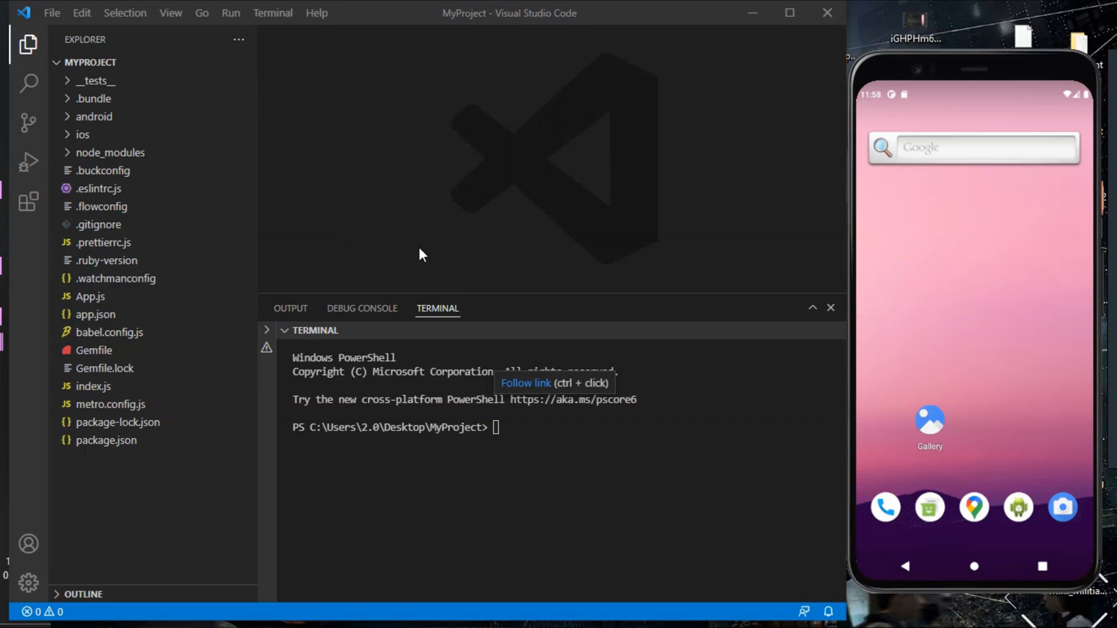
mouse_move(349, 217)
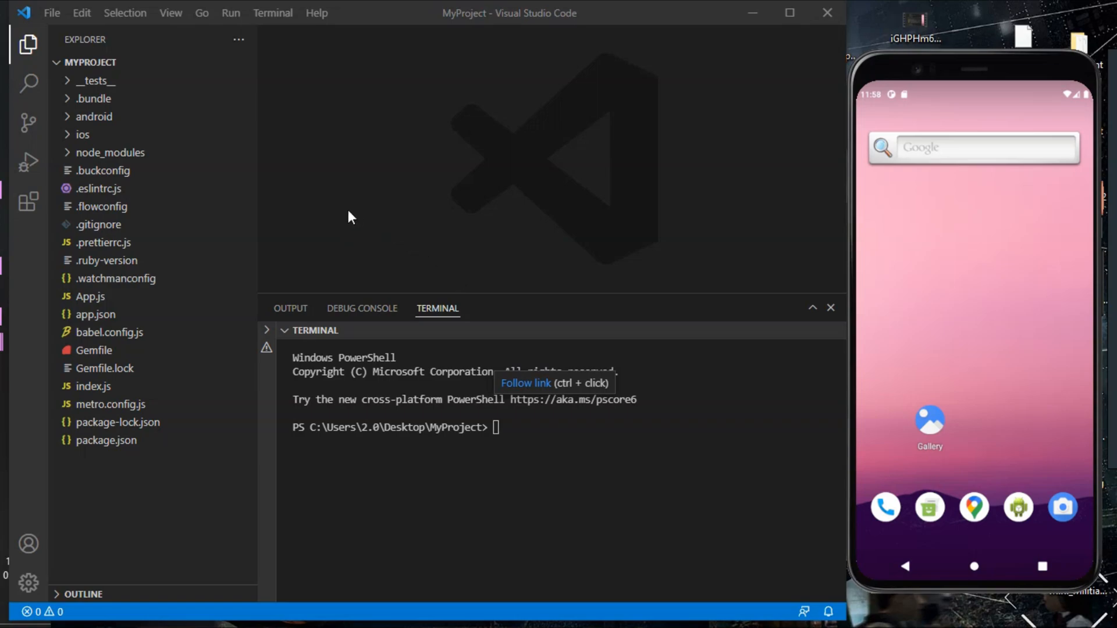
mouse_move(490, 187)
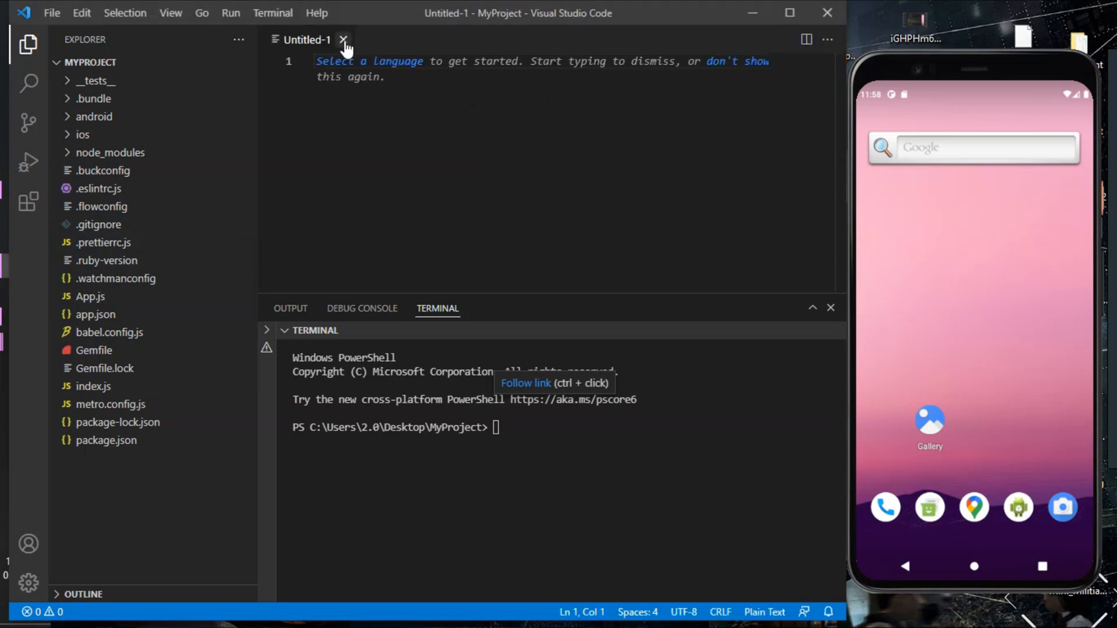
Close the empty untitled file before copying the react-native-track-player install command.
click(343, 40)
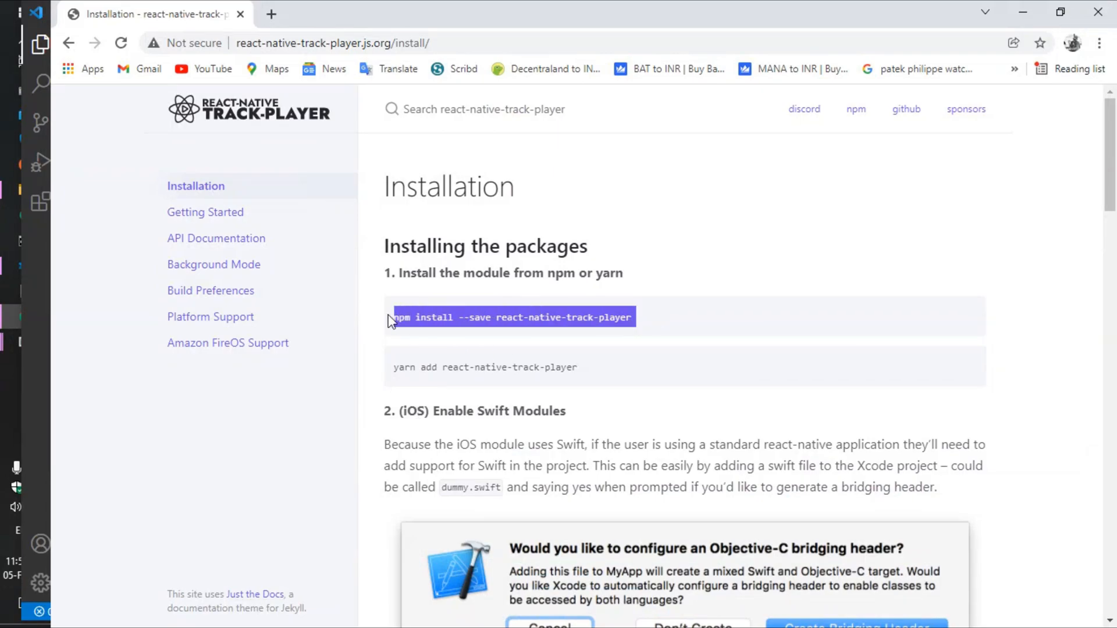
mouse_move(236, 299)
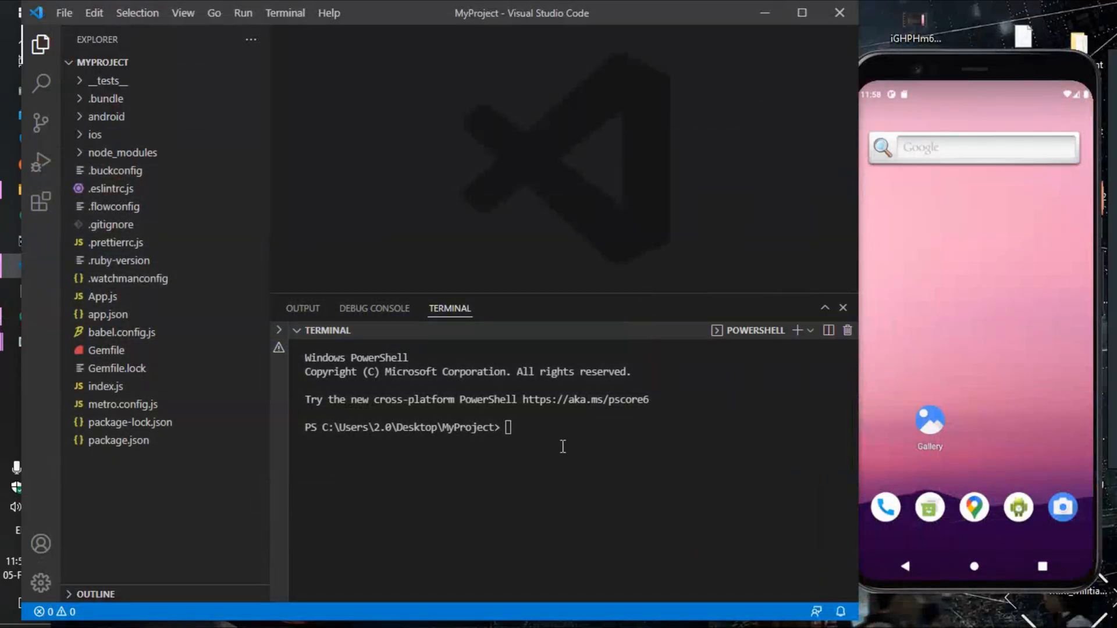
Run 'npm install --save react-native-track-player' in the terminal, then enter 'npx react-native run-android'.
text(npm install --save react-native-track-player)
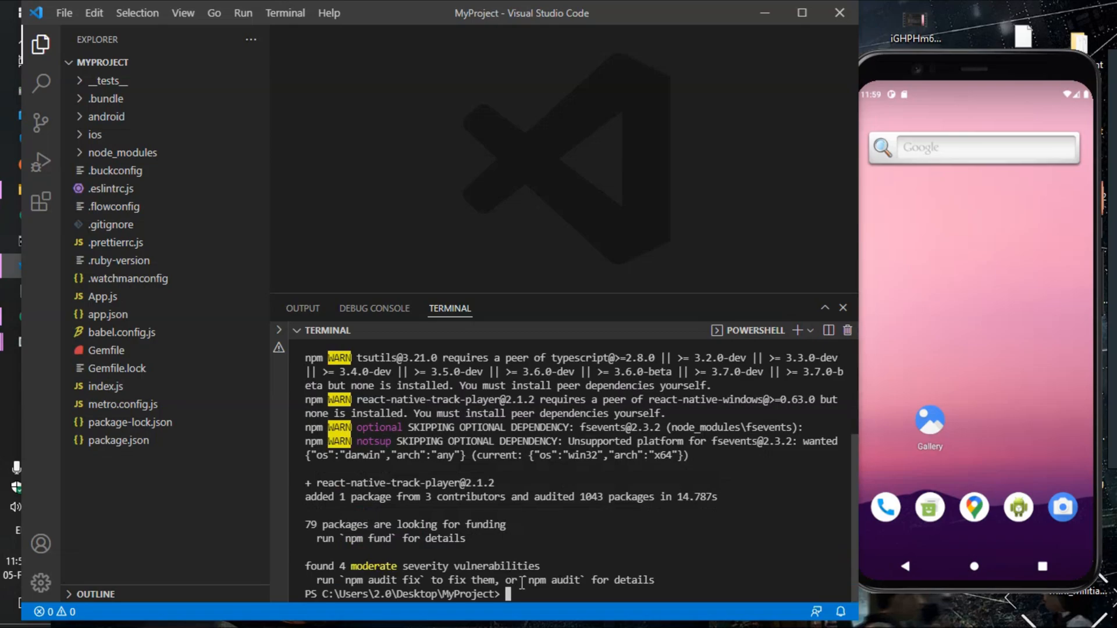
text(npx react-native run-android)
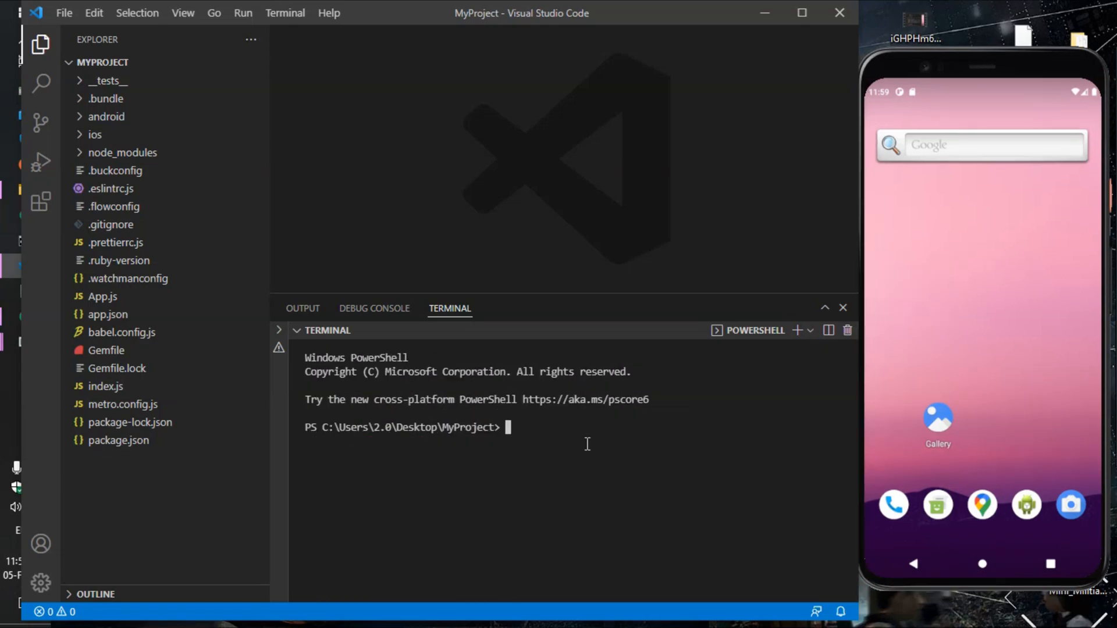
Run 'npx react-native run-android' and select com.google.android.exoplayer in the build failure output.
text(npx react-native run-android)
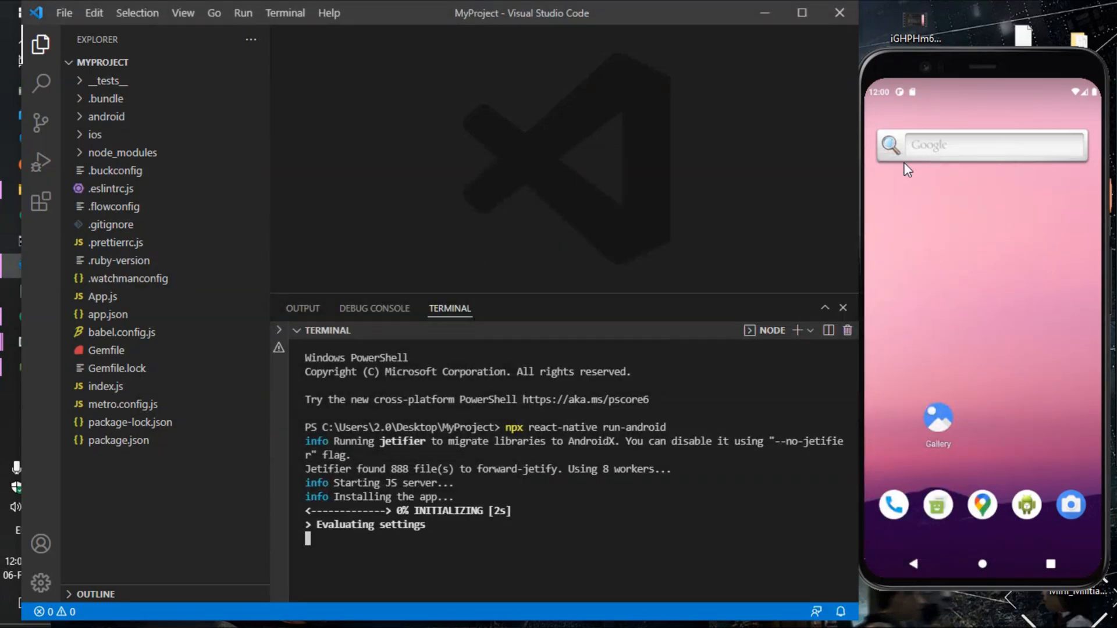
mouse_move(751, 195)
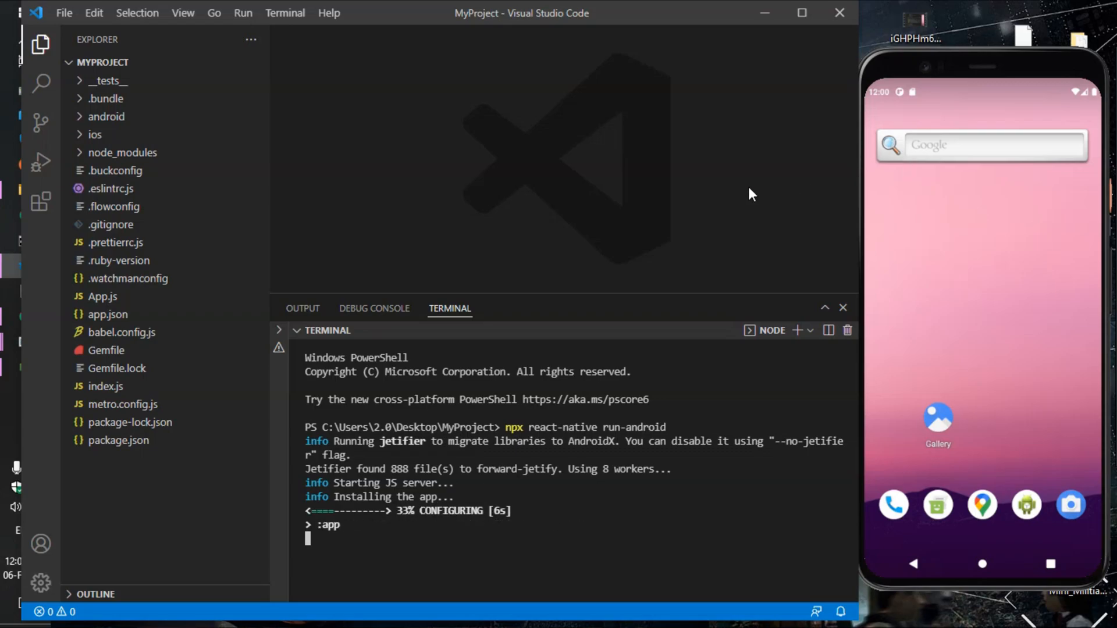
mouse_move(662, 295)
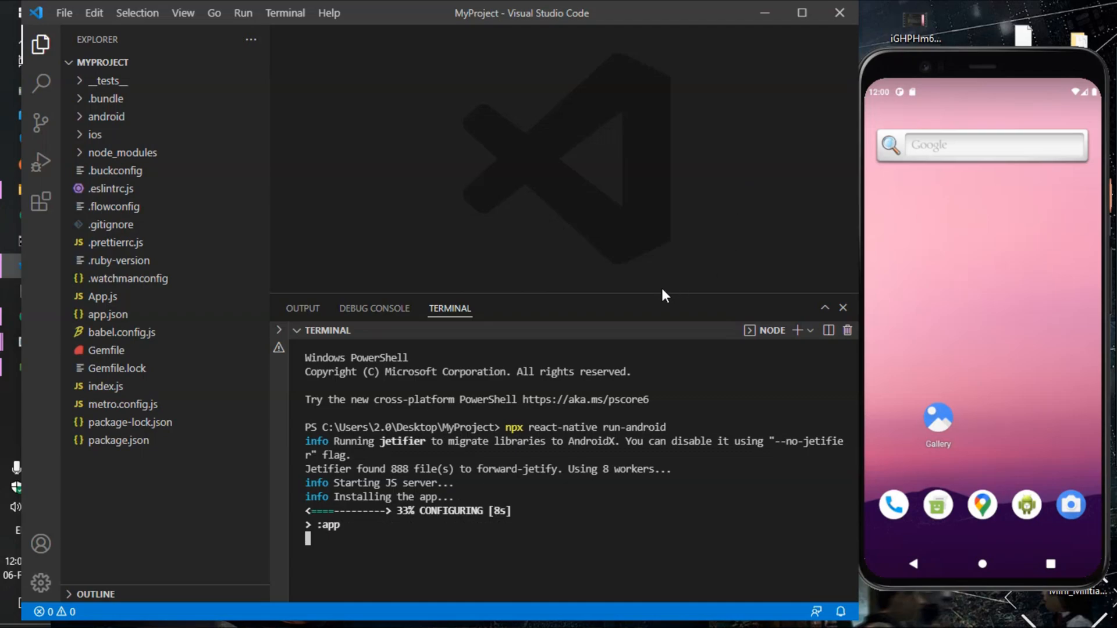
drag(651, 306, 651, 234)
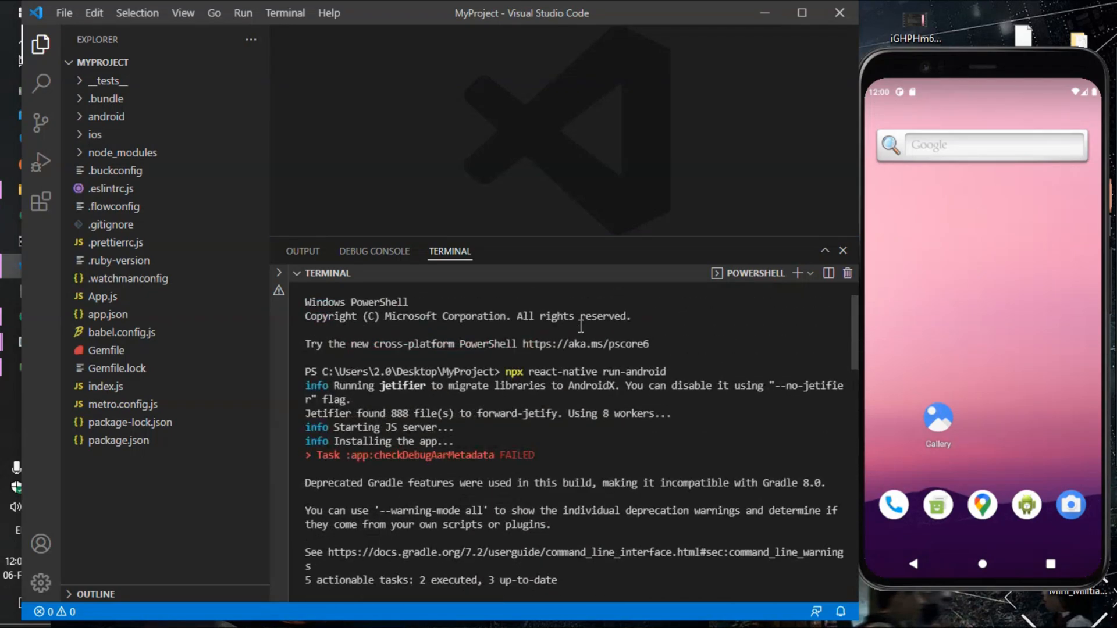
scroll(down, 3)
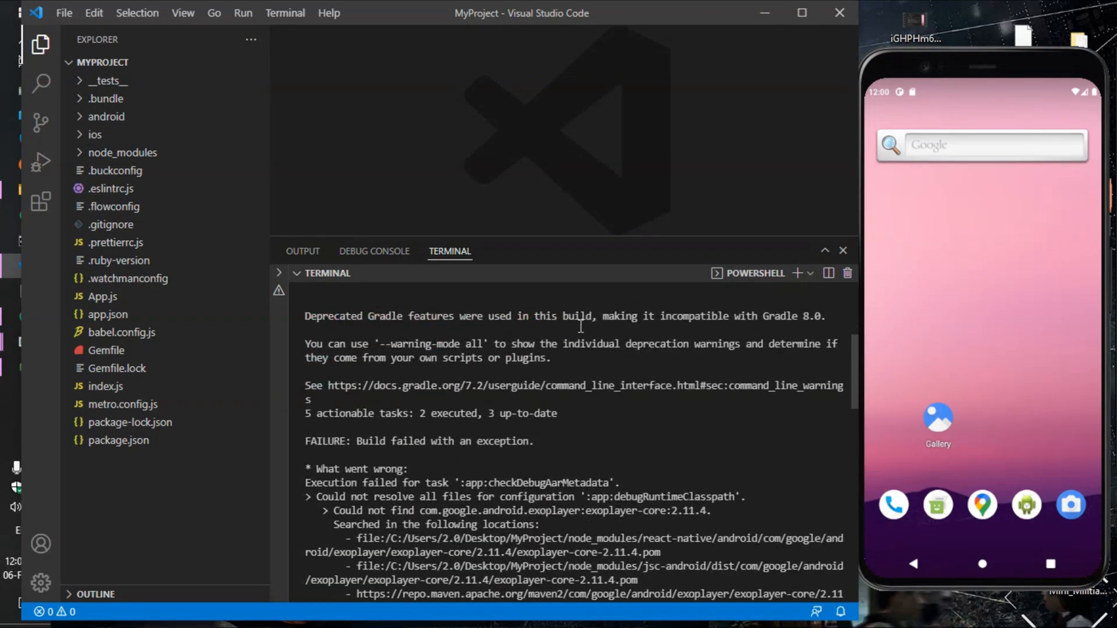
scroll(down, 3)
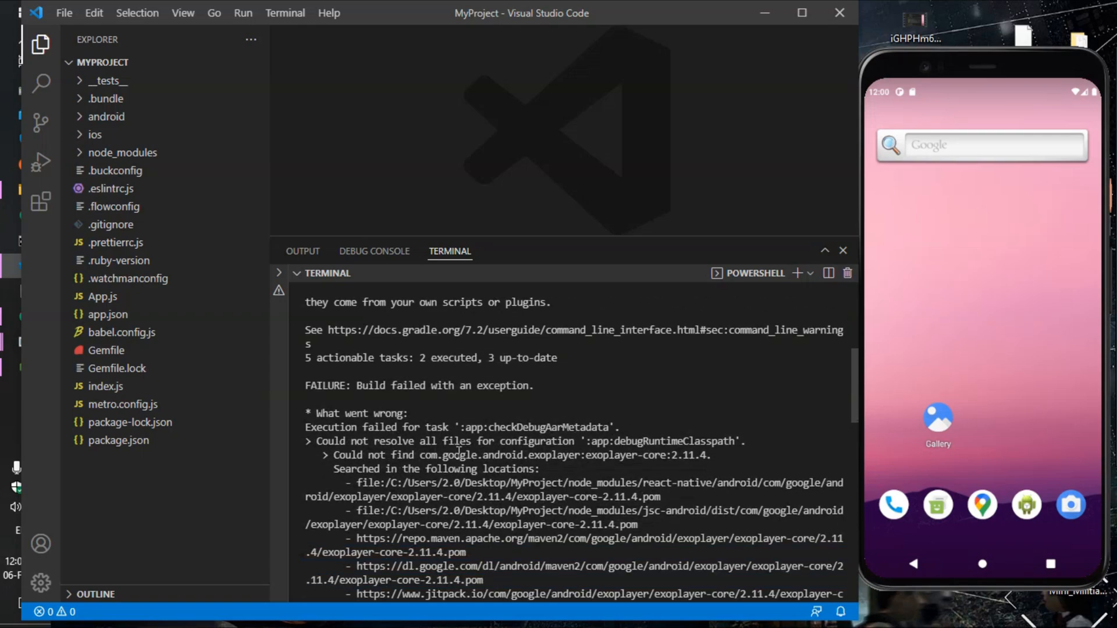
mouse_move(633, 455)
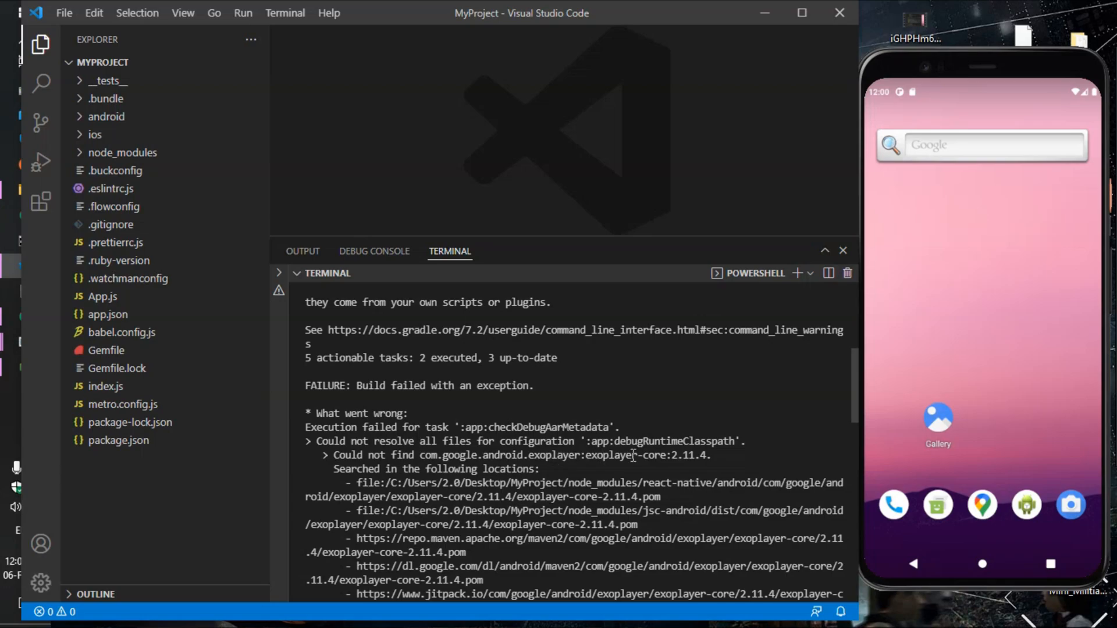
mouse_move(583, 458)
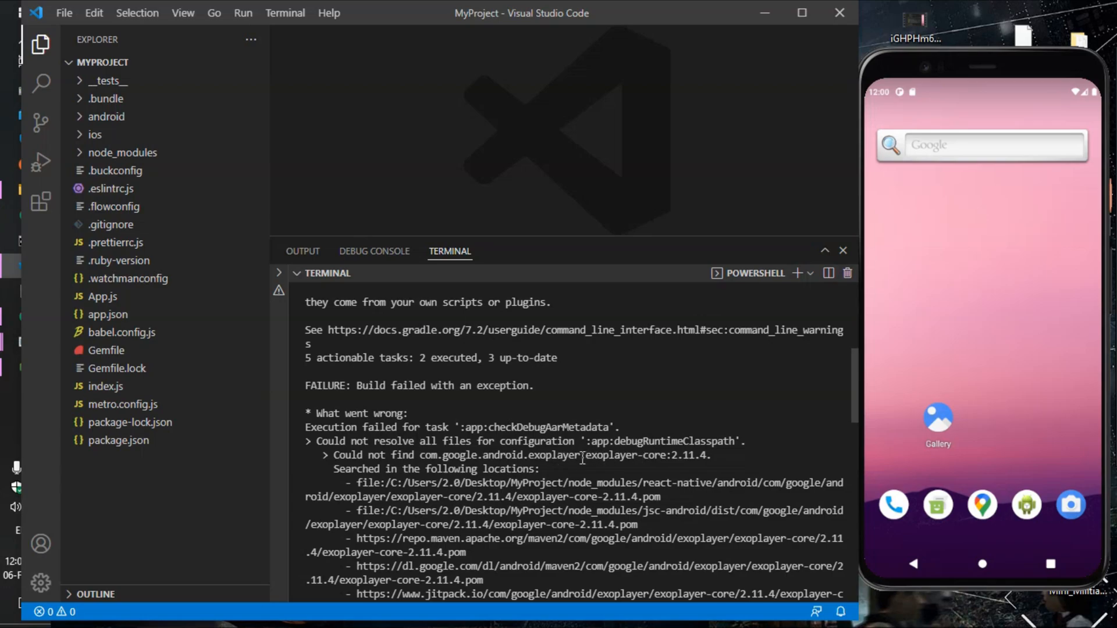
double_click(499, 455)
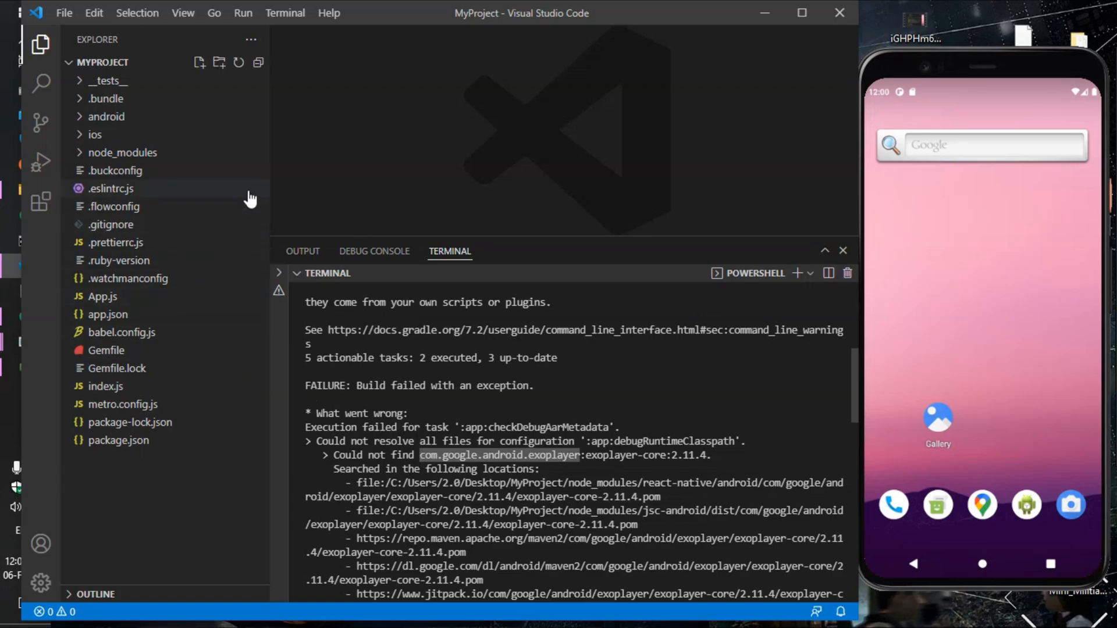
In android/build.gradle, start a jcenter(){ content{ block under the repositories.
click(106, 116)
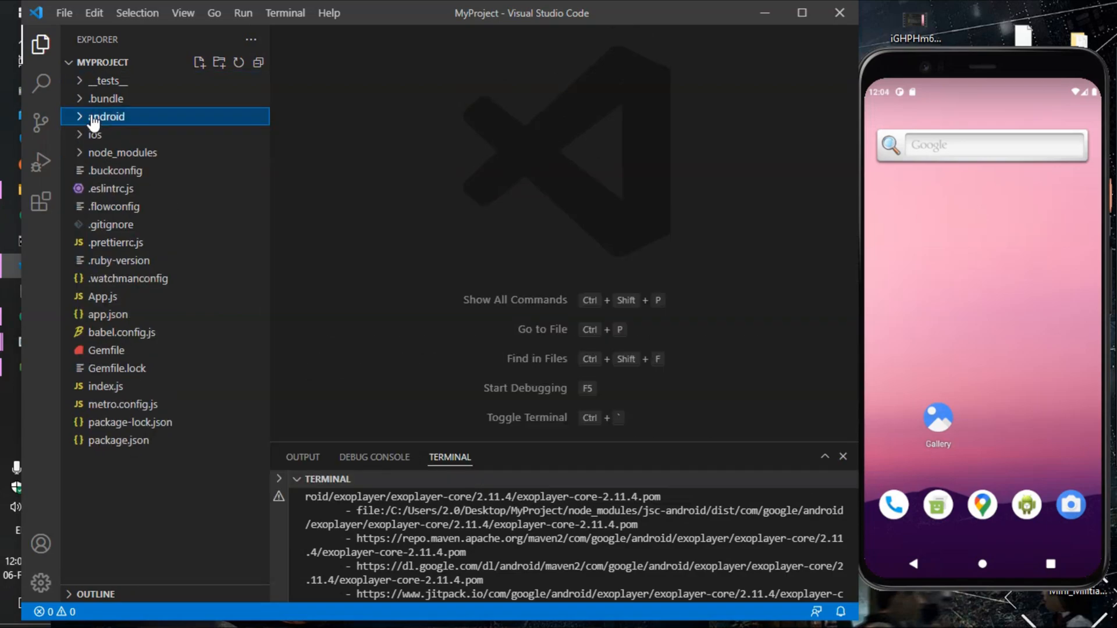
click(106, 117)
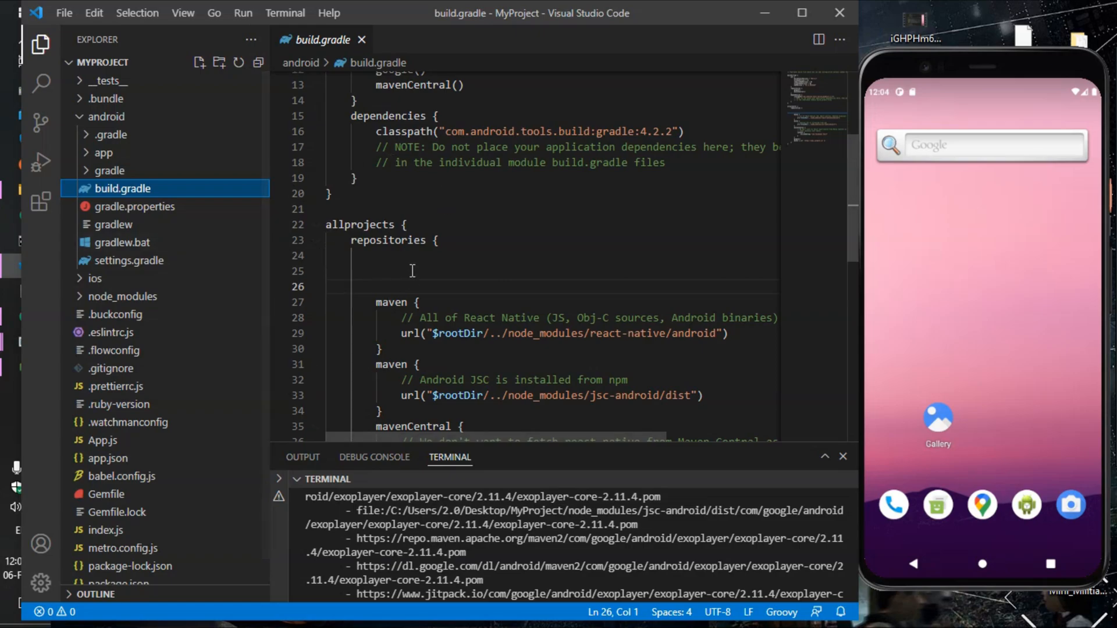
text(jcenter)
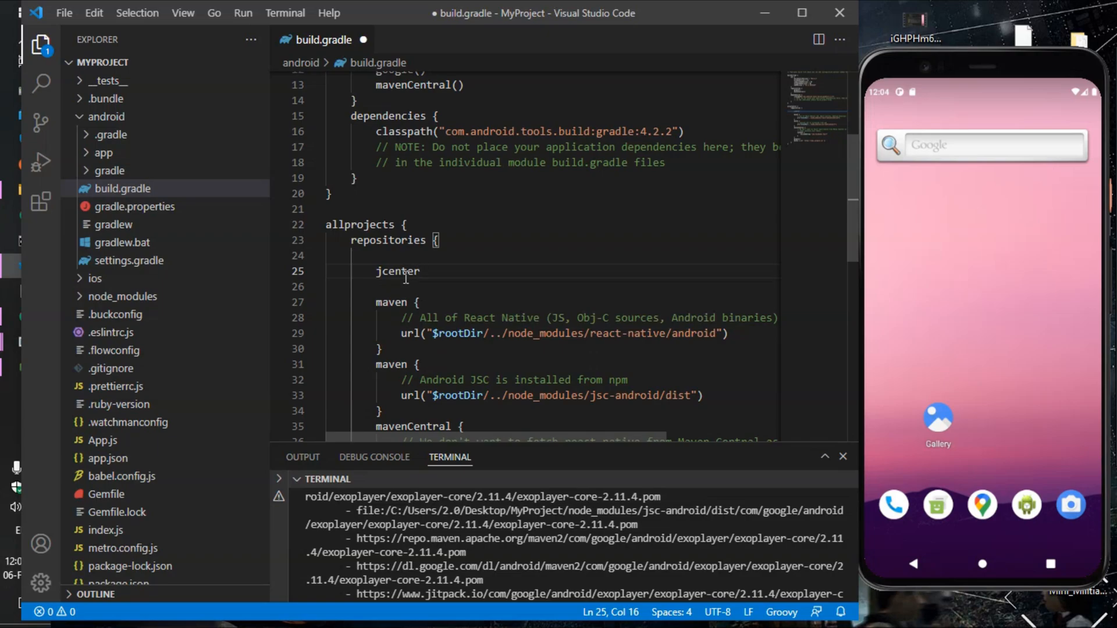
text(())
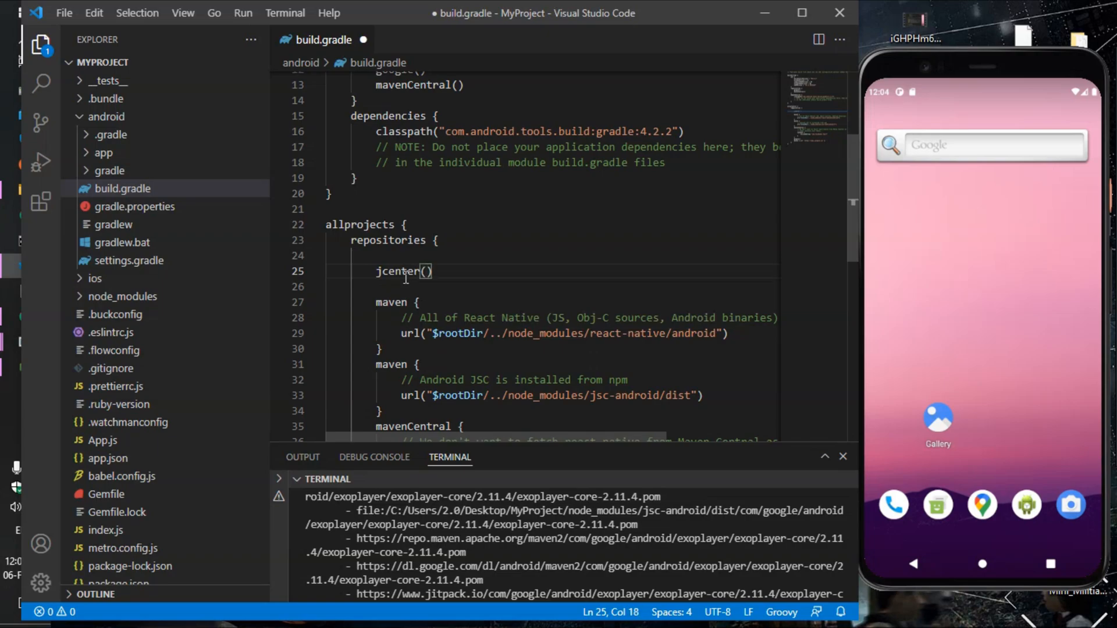
text({)
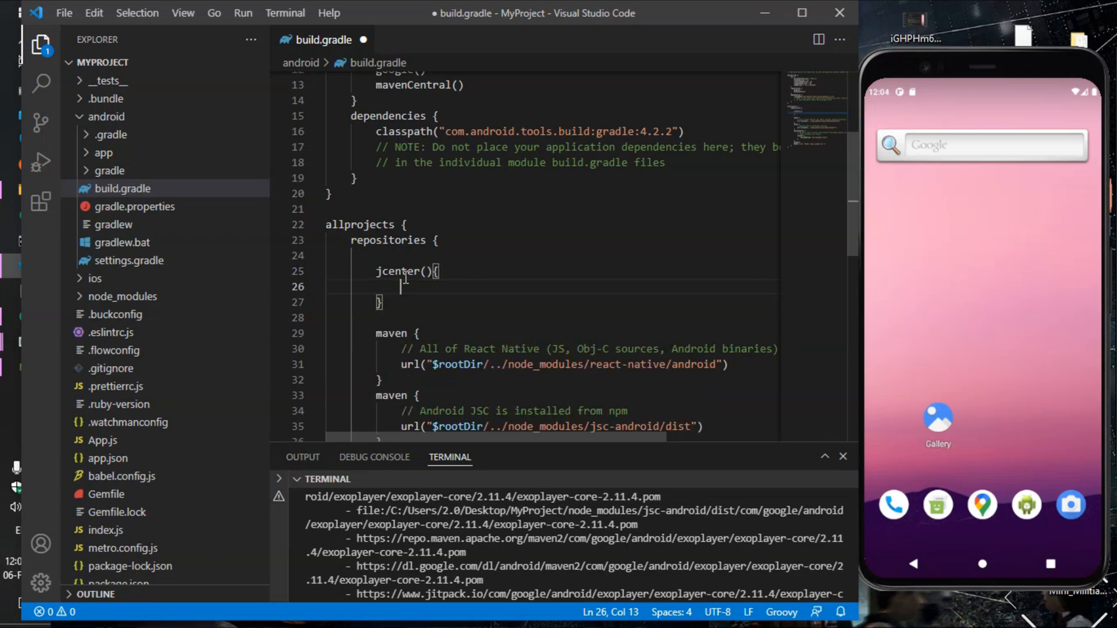
text(content)
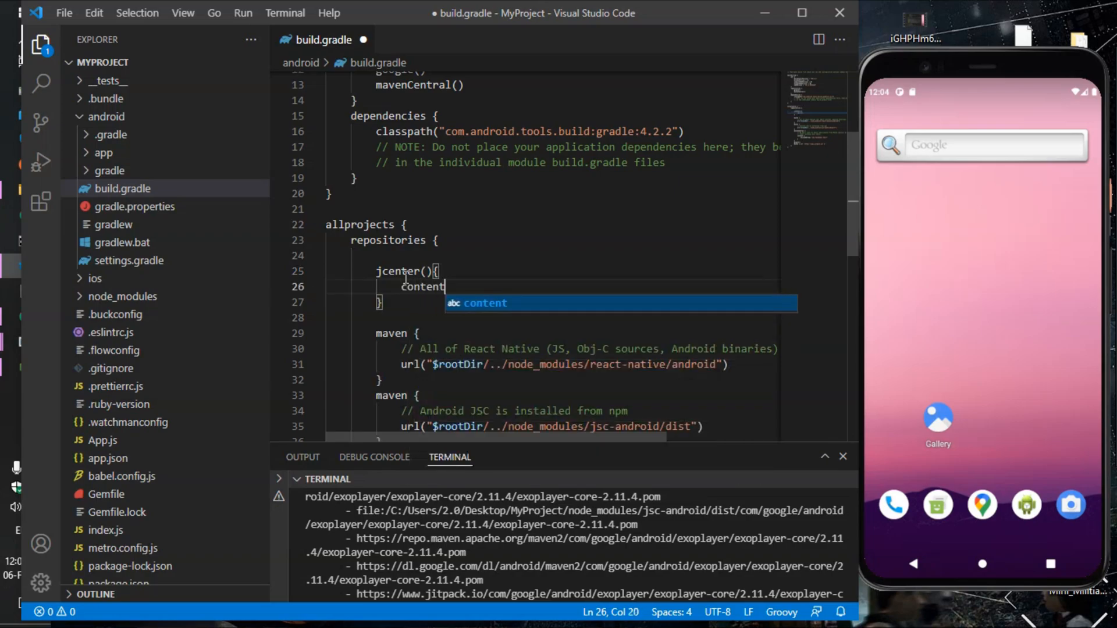
key(Escape)
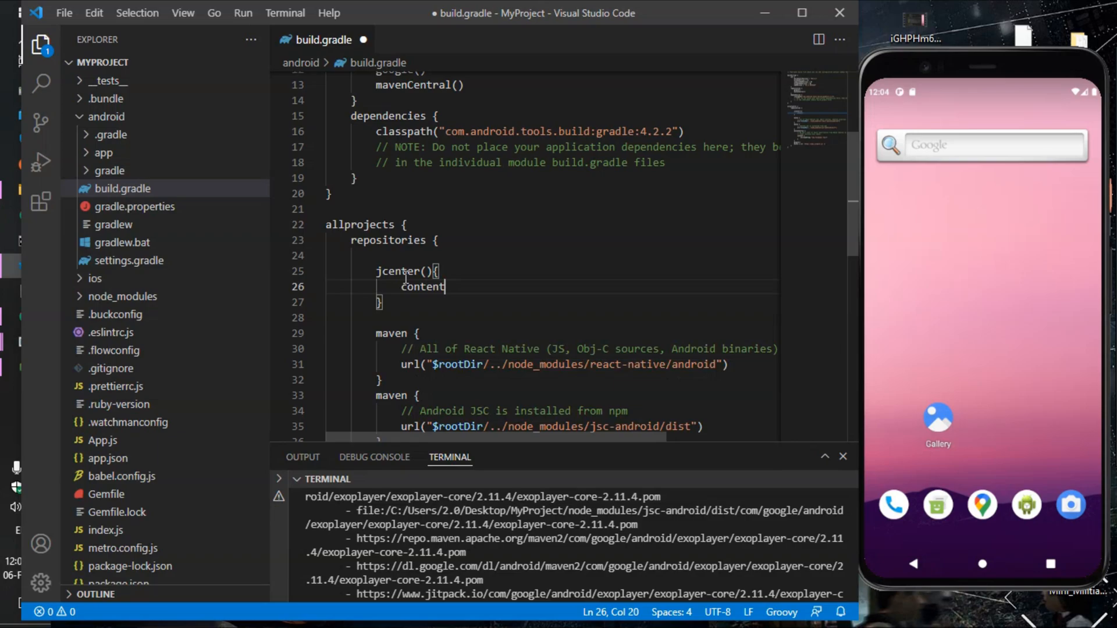
Add includeGroup("com.google.android.exoplayer") inside the jcenter content block.
text({)
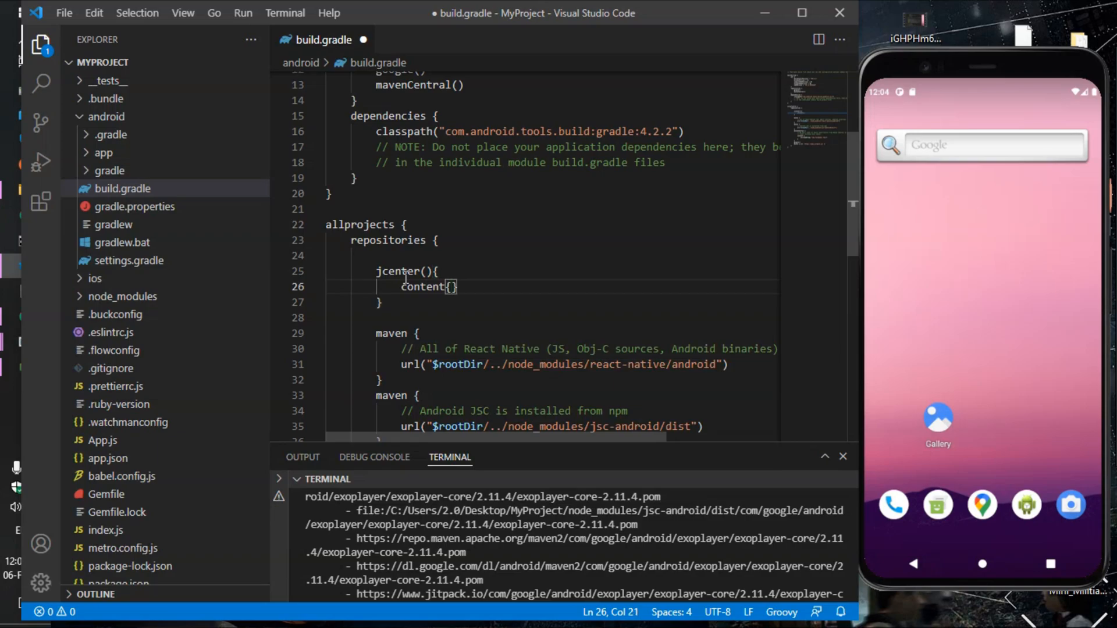
text(includeG)
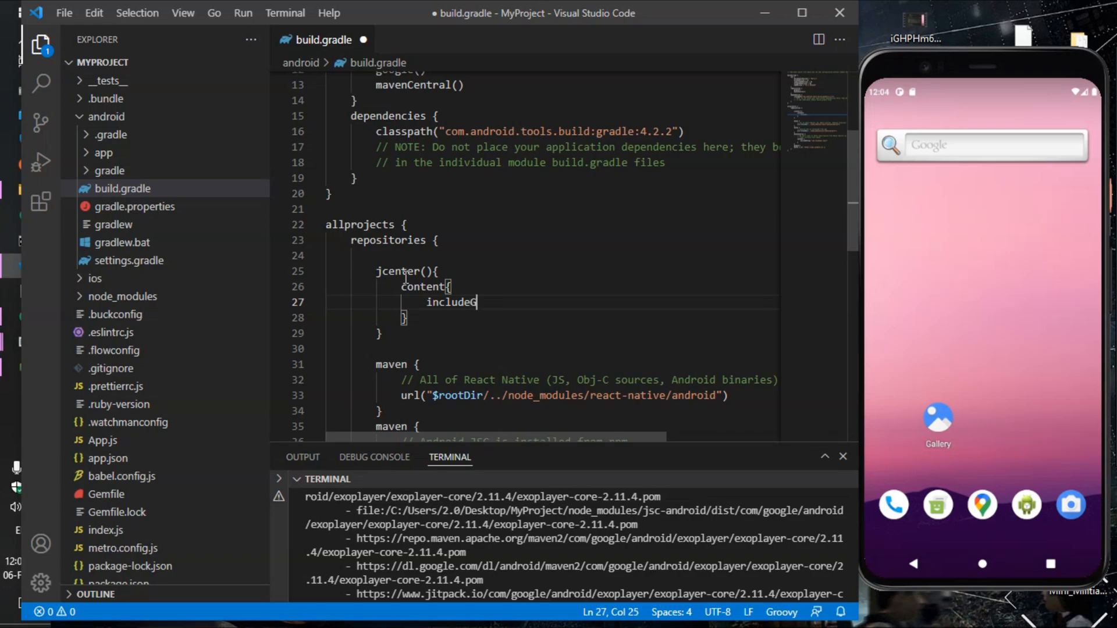
text(rop)
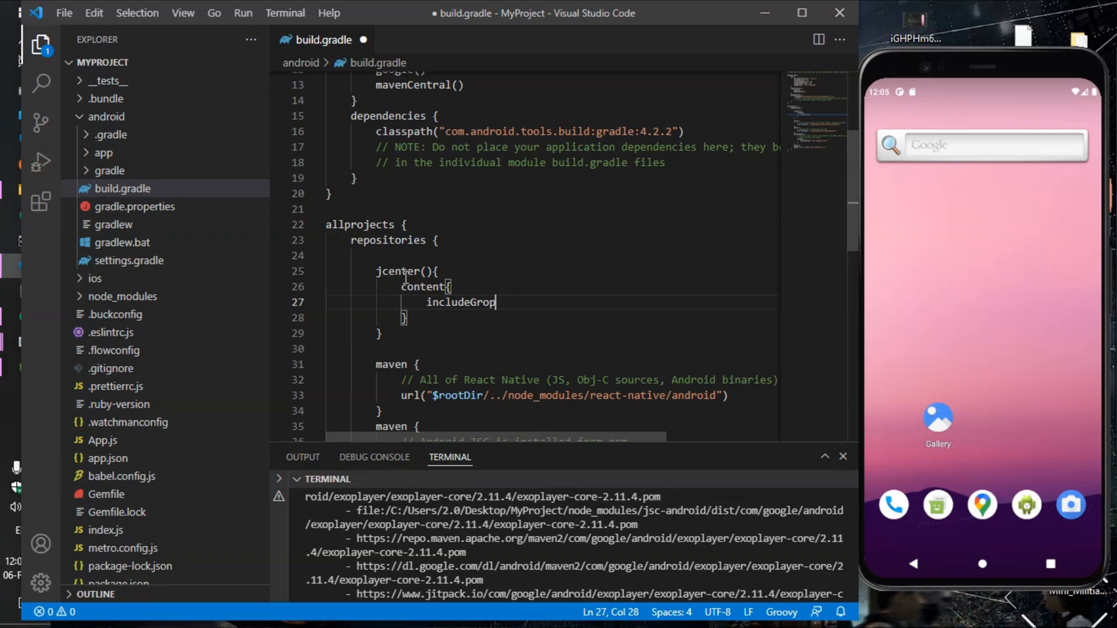
text(p)
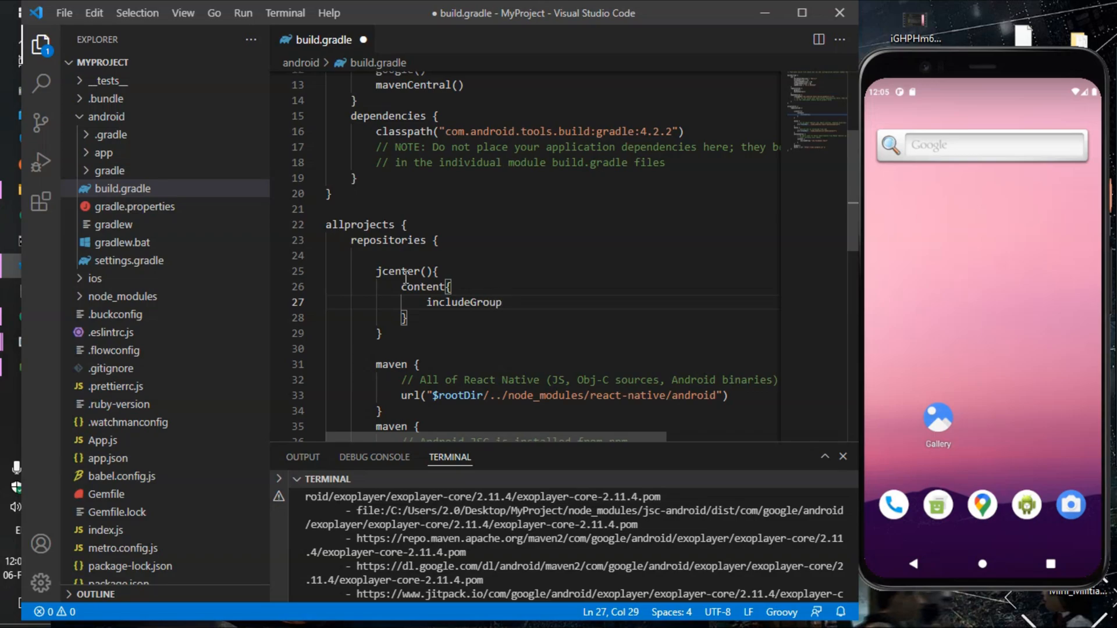
text((""))
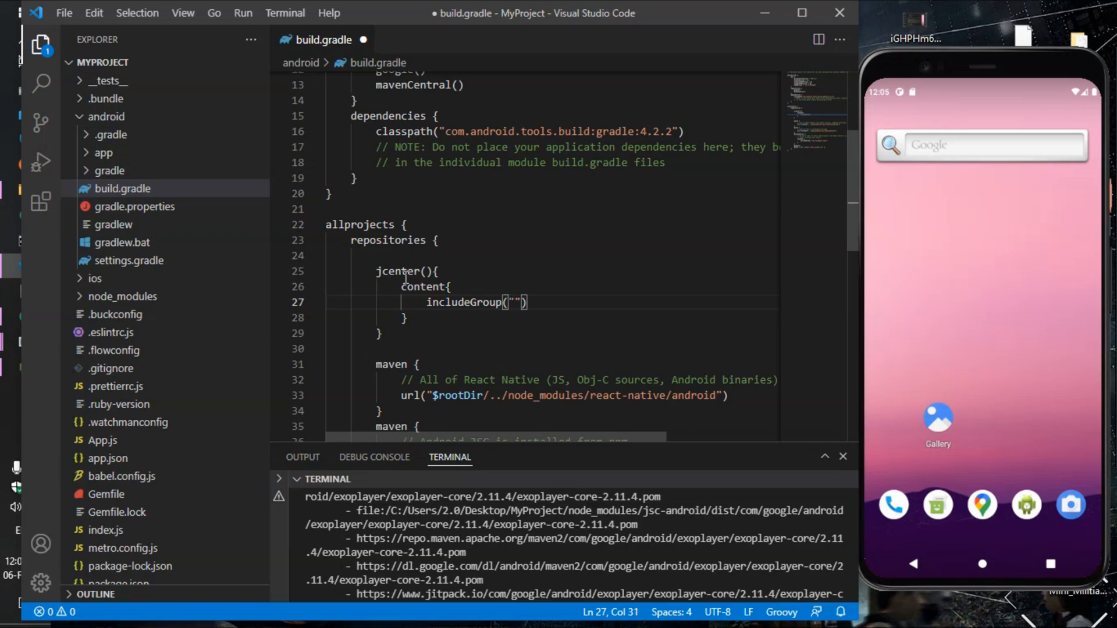
text(com.google.android.exoplayer)
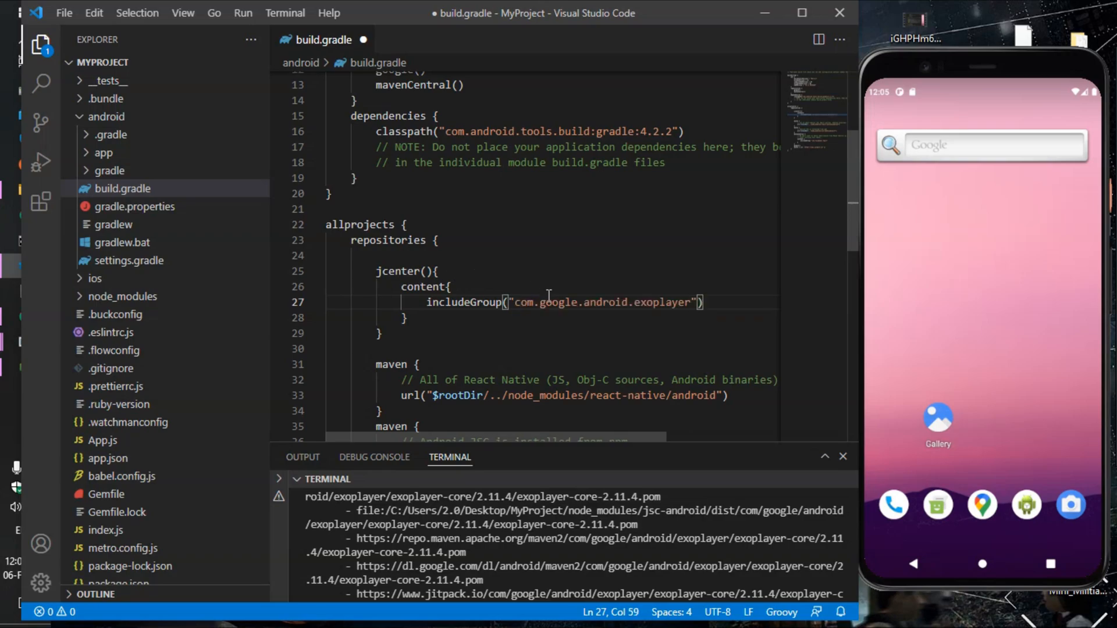
mouse_move(608, 325)
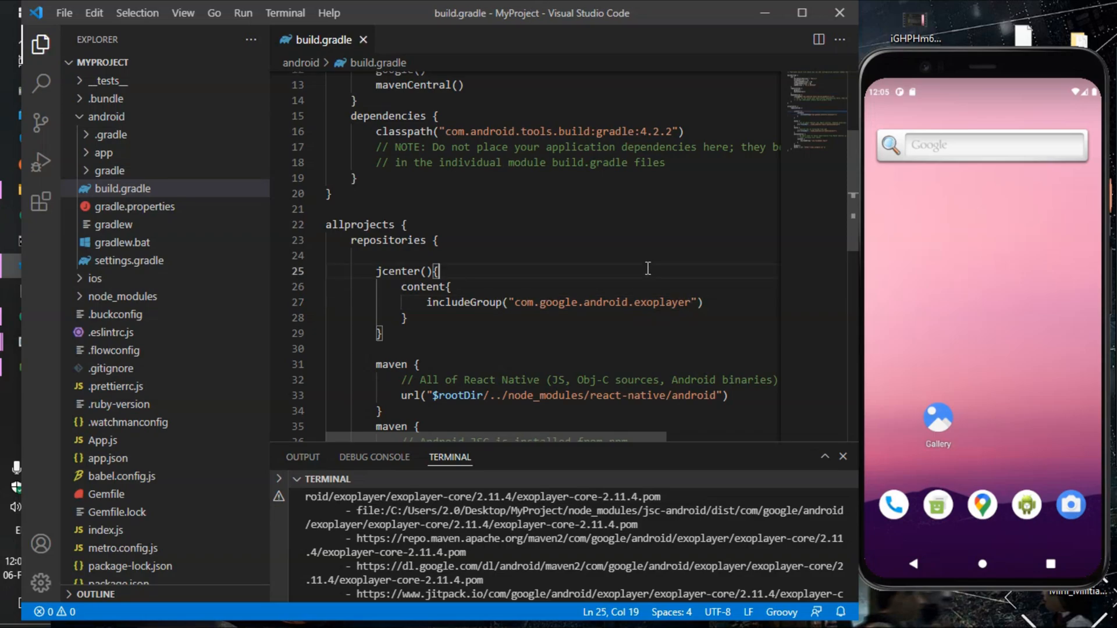
mouse_move(523, 442)
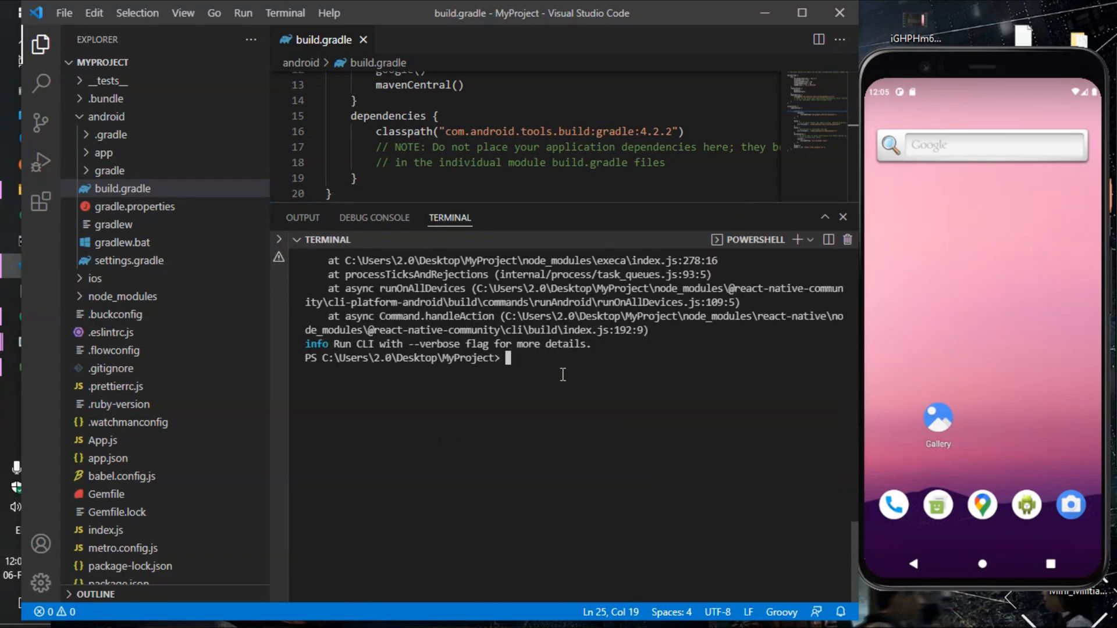
Rerun 'npx react-native run-android' until BUILD SUCCESSFUL and the app launches on the emulator.
text(npx react-native run-android)
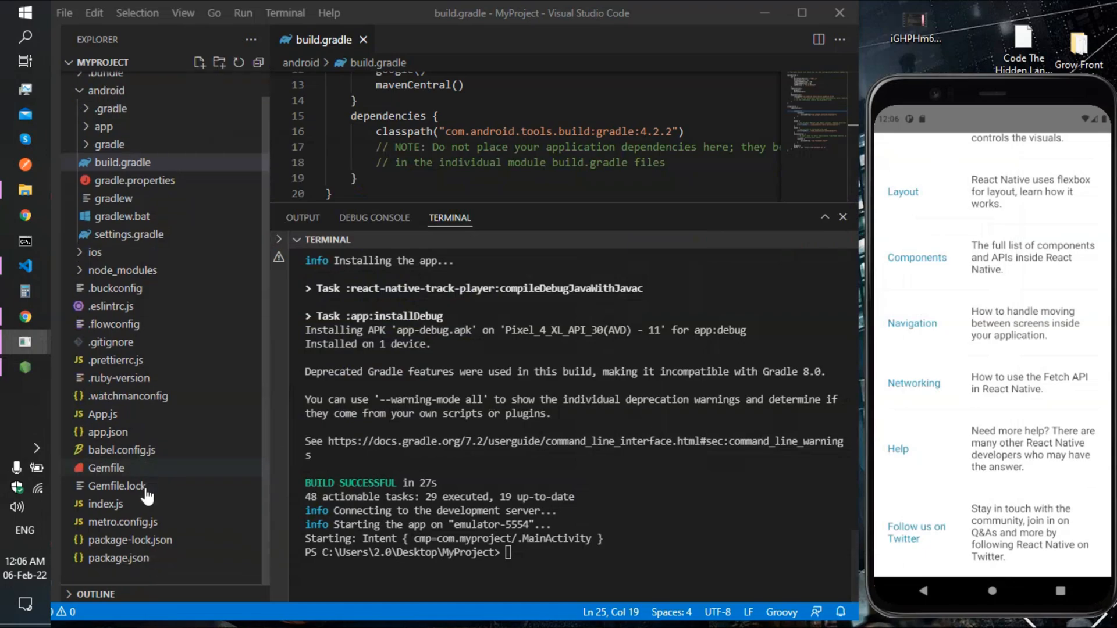
View package.json listing react-native-track-player ^2.1.2, then return to build.gradle.
click(119, 557)
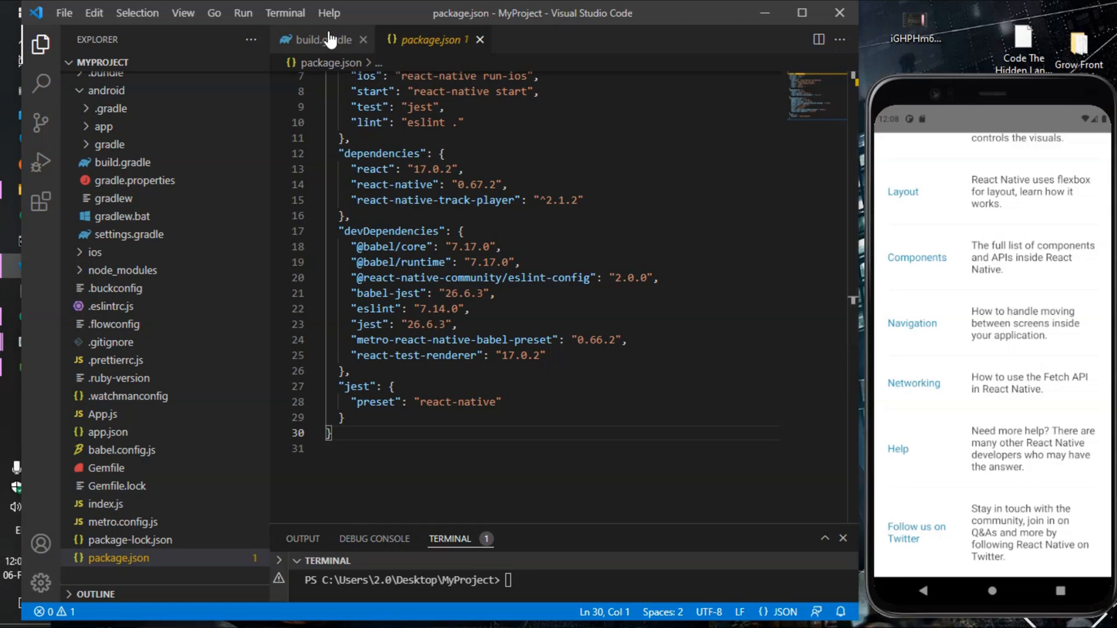
click(319, 39)
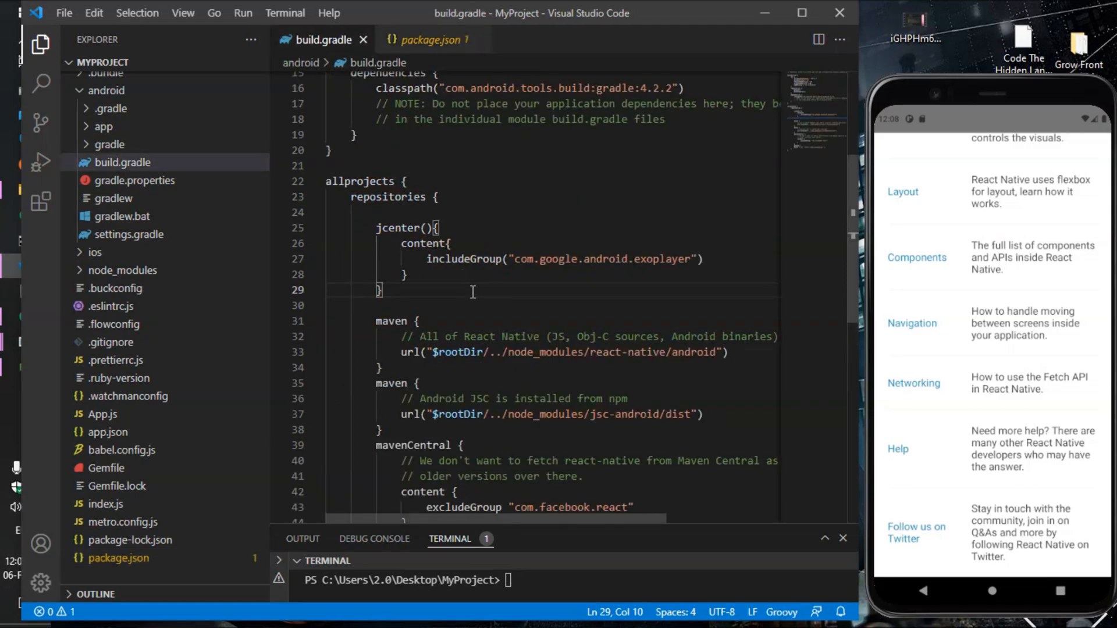